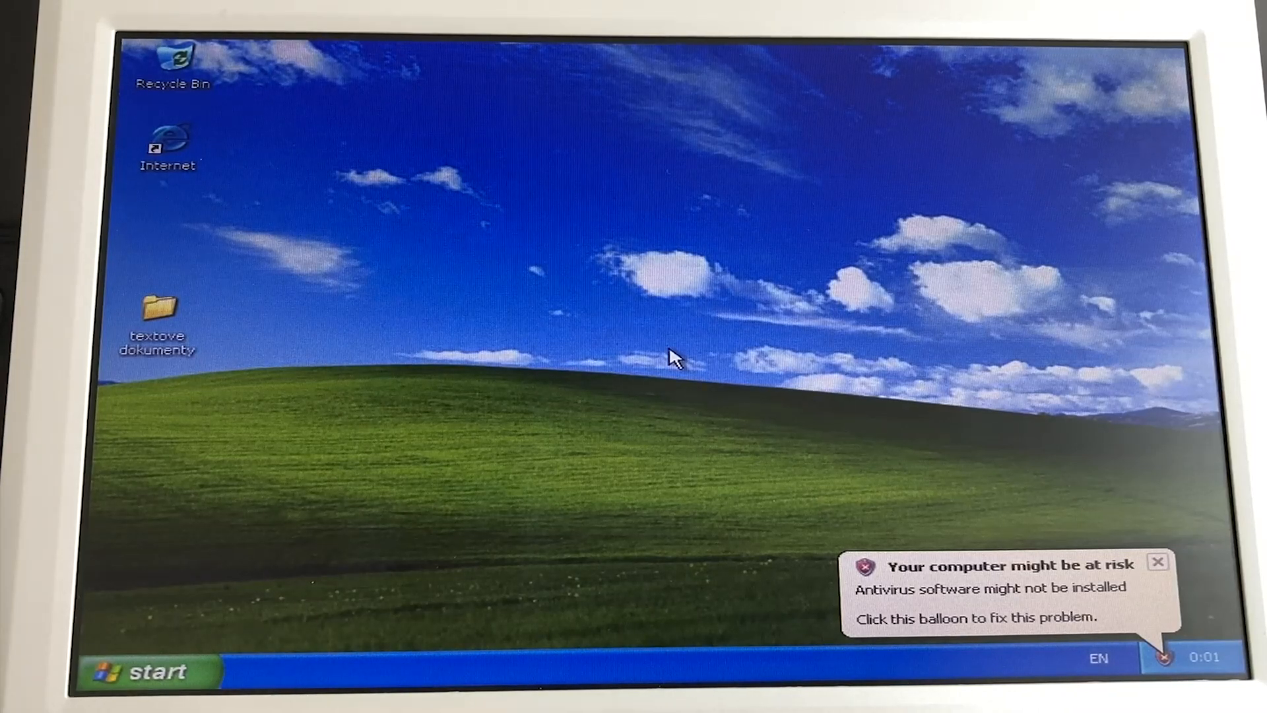
{"action": "mouse_move", "coordinate": [681, 373]}
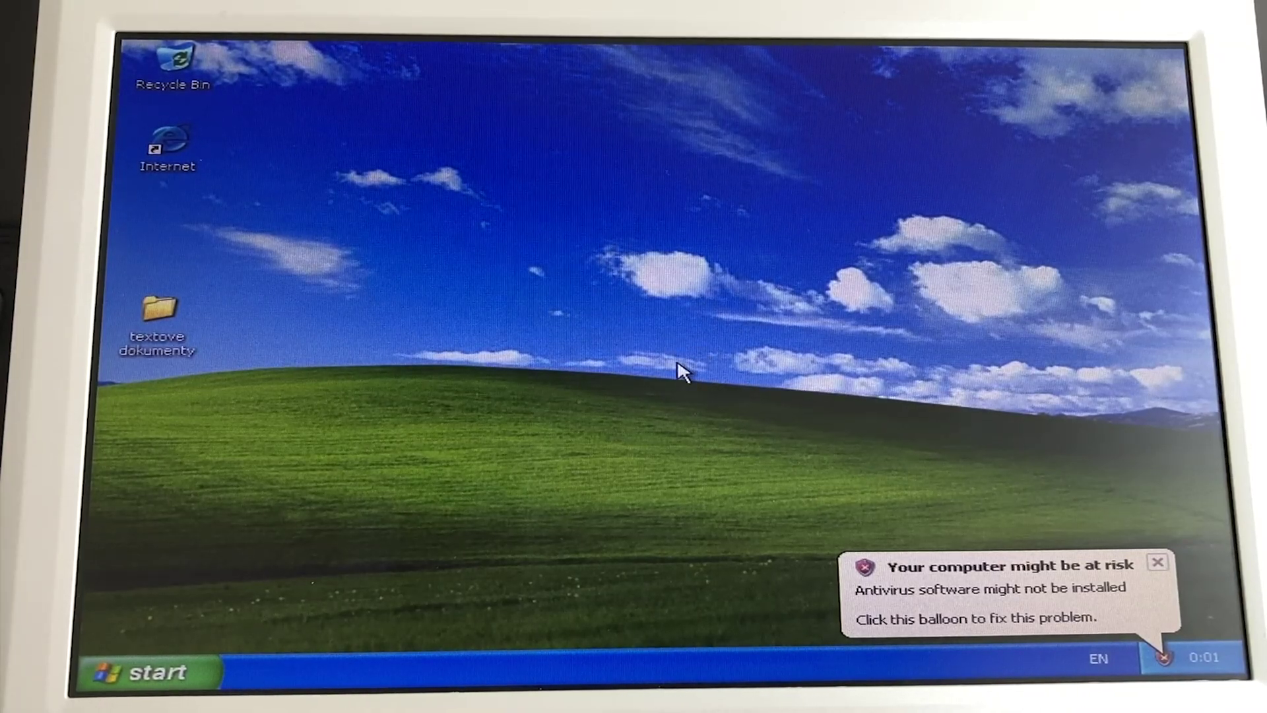
{"action": "mouse_move", "coordinate": [752, 391]}
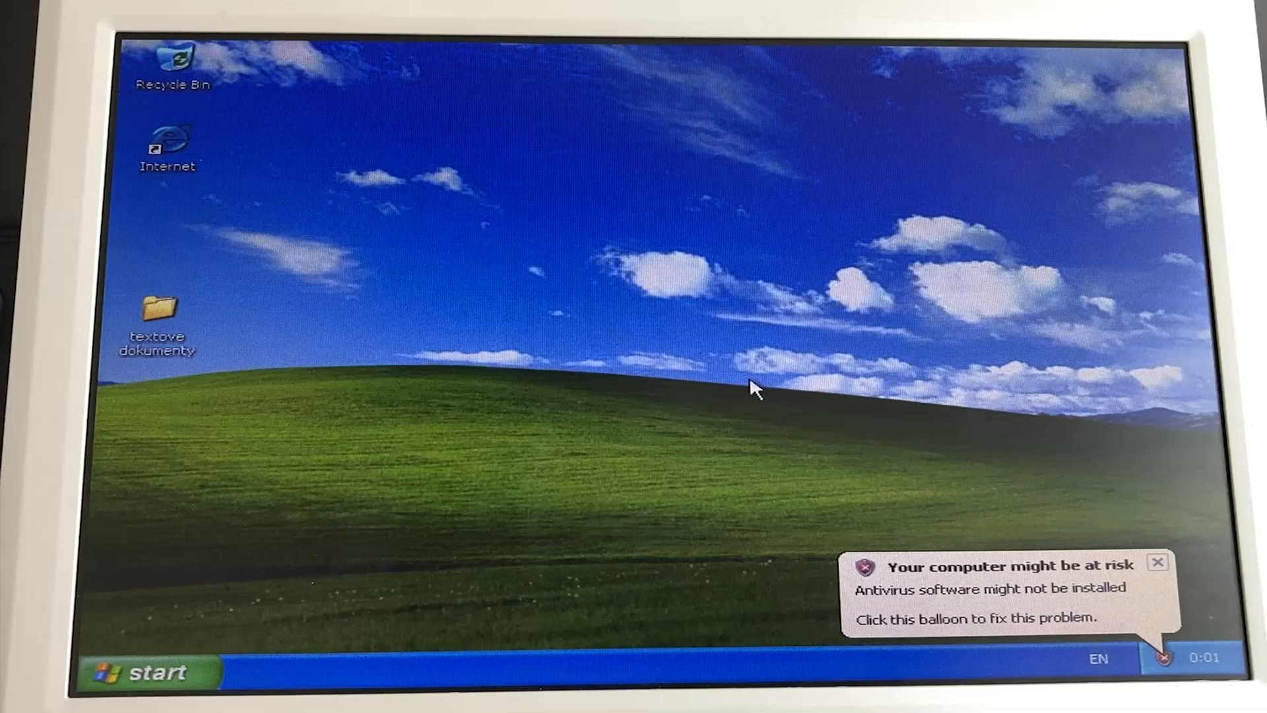
{"action": "mouse_move", "coordinate": [244, 477]}
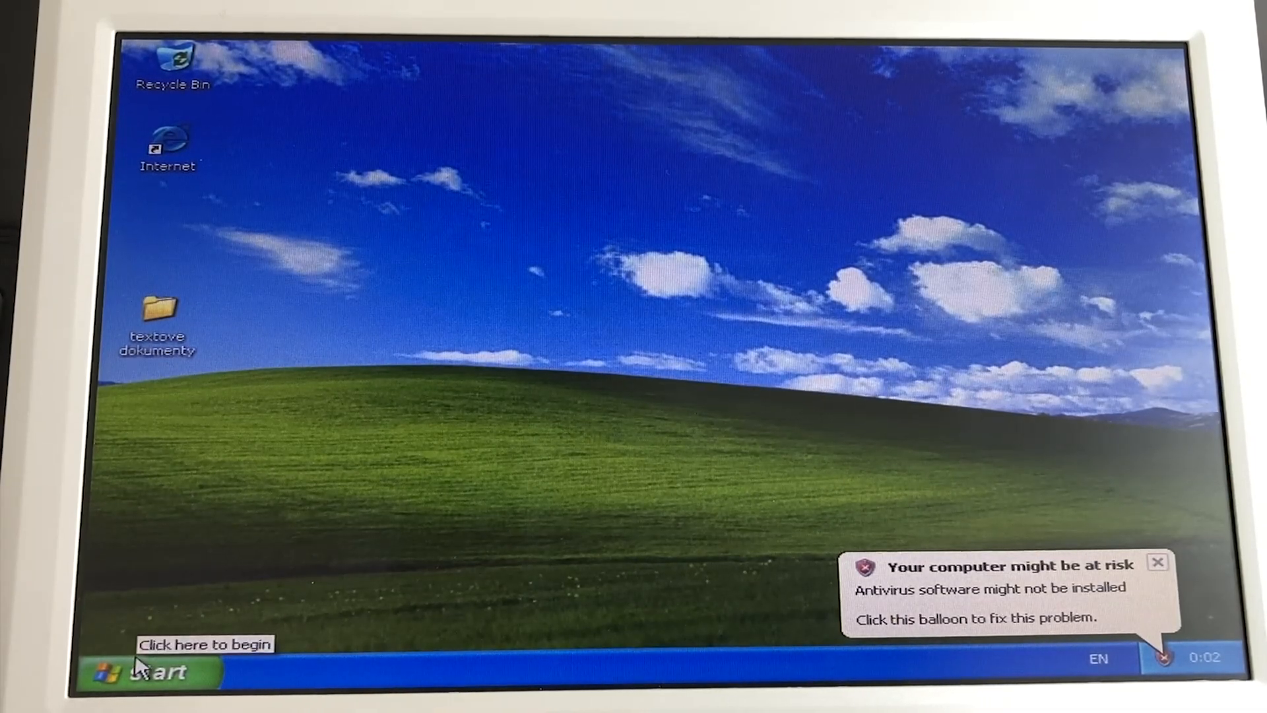
Show the Start menu with its installed programs and system links, dismissing and reopening it
{"action": "left_click", "coordinate": [140, 676]}
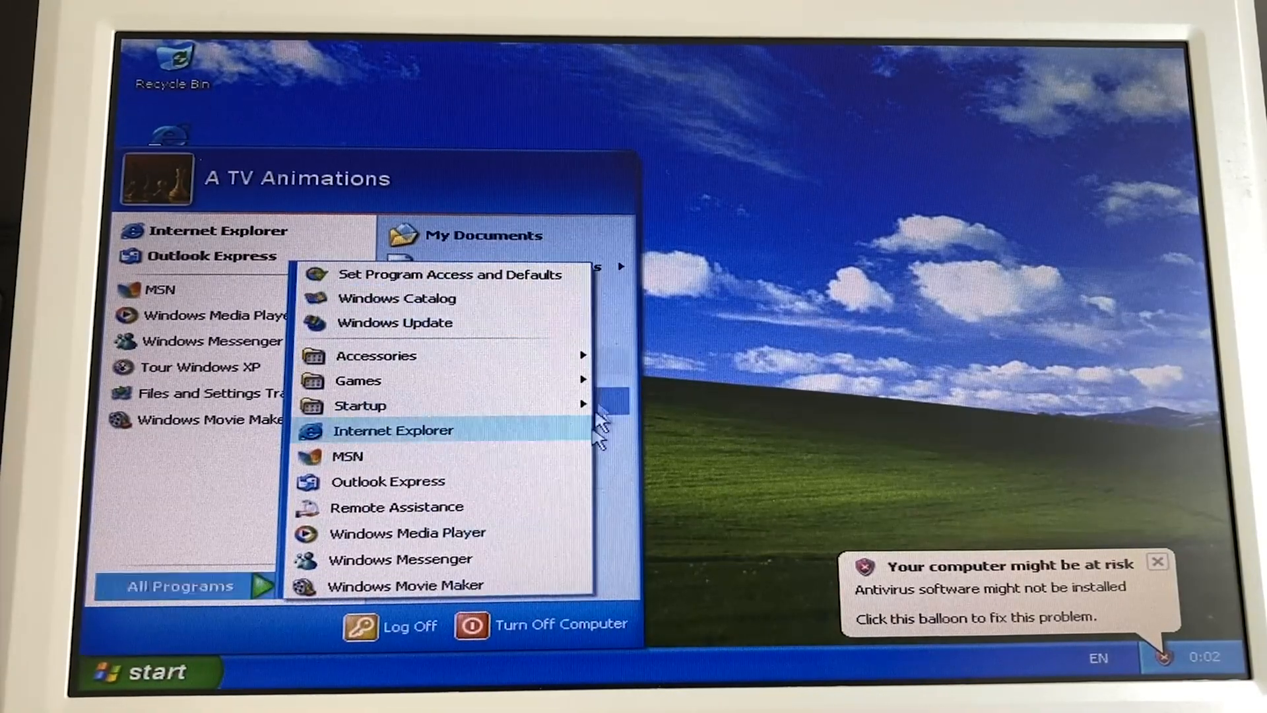
{"action": "mouse_move", "coordinate": [602, 435]}
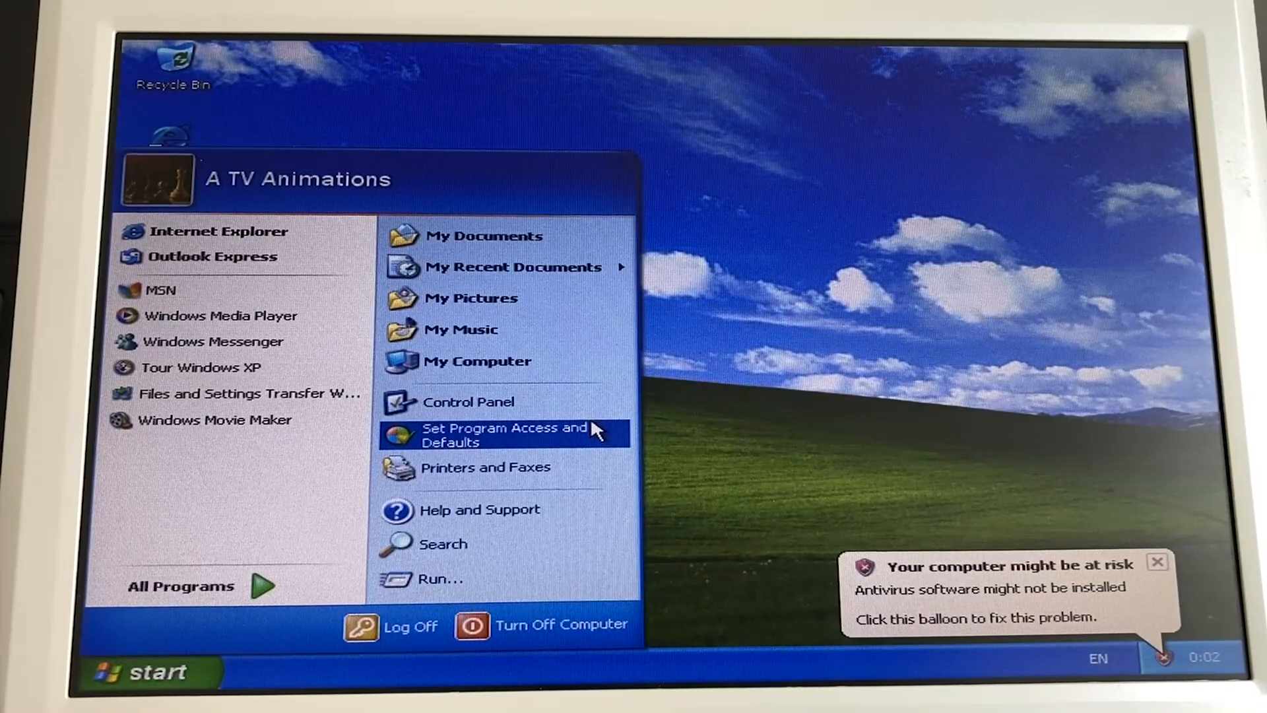
{"action": "mouse_move", "coordinate": [692, 432]}
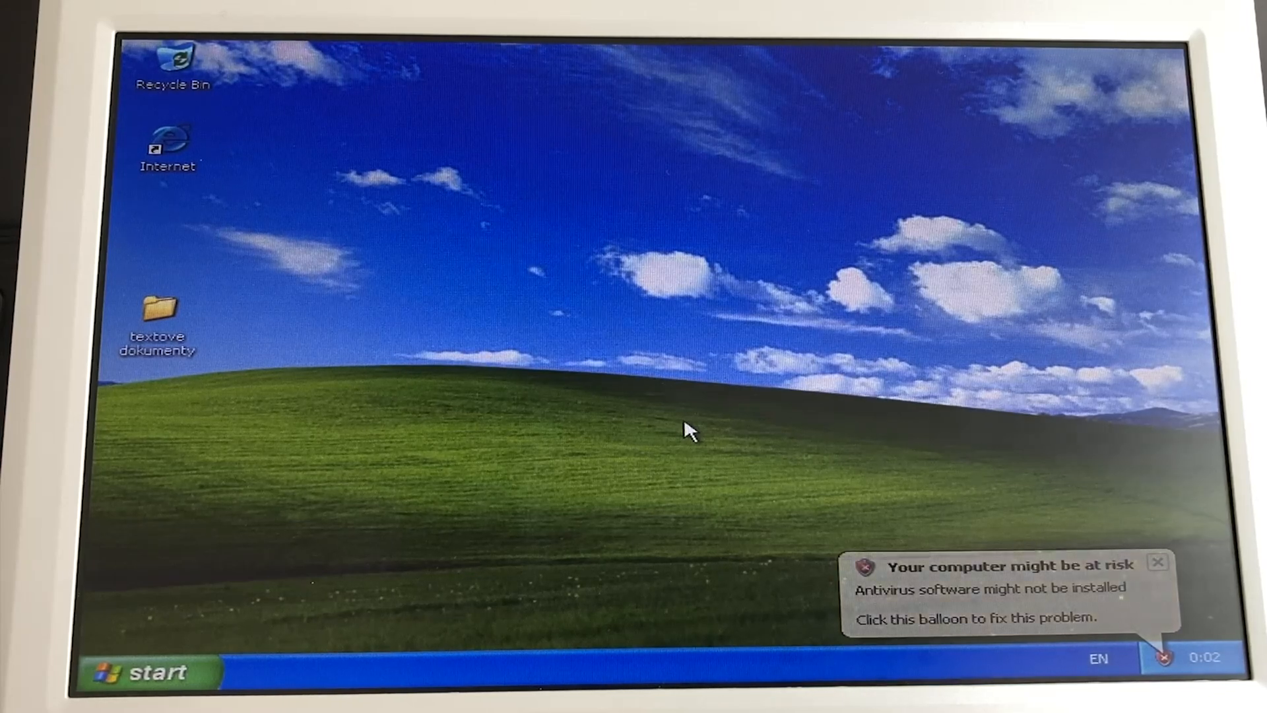
{"action": "left_click", "coordinate": [1158, 562]}
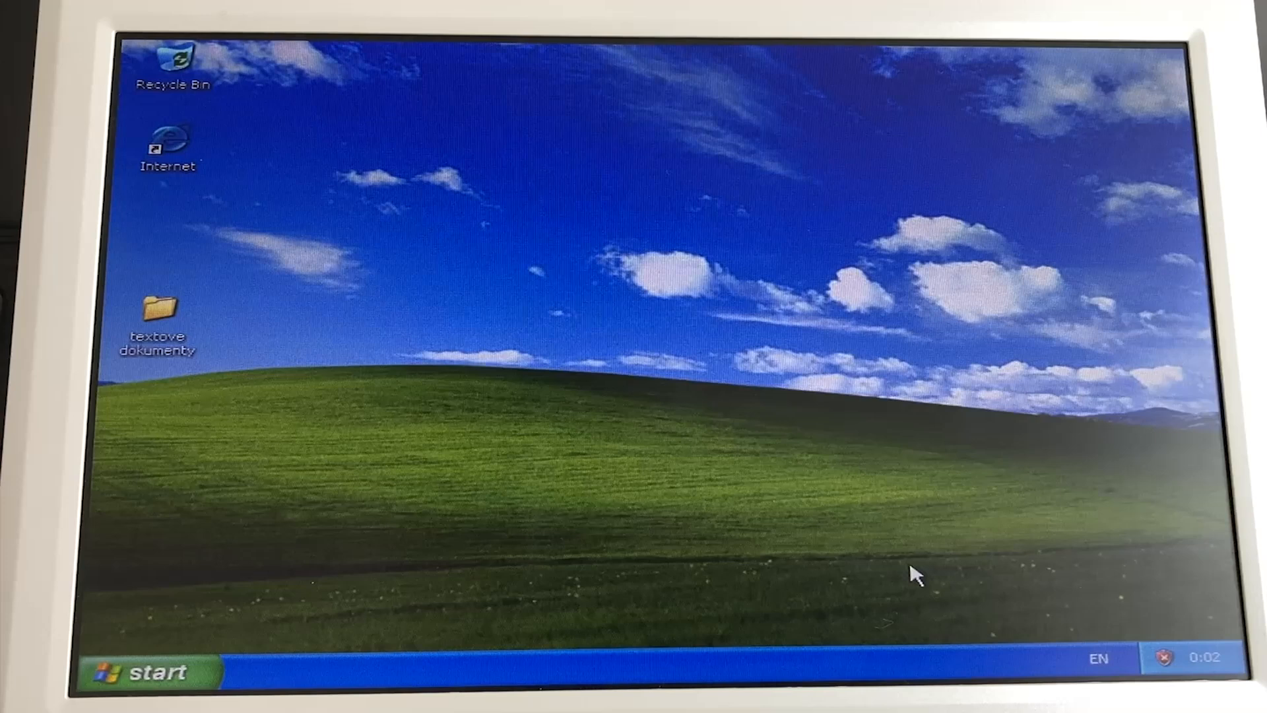
{"action": "left_click", "coordinate": [139, 673]}
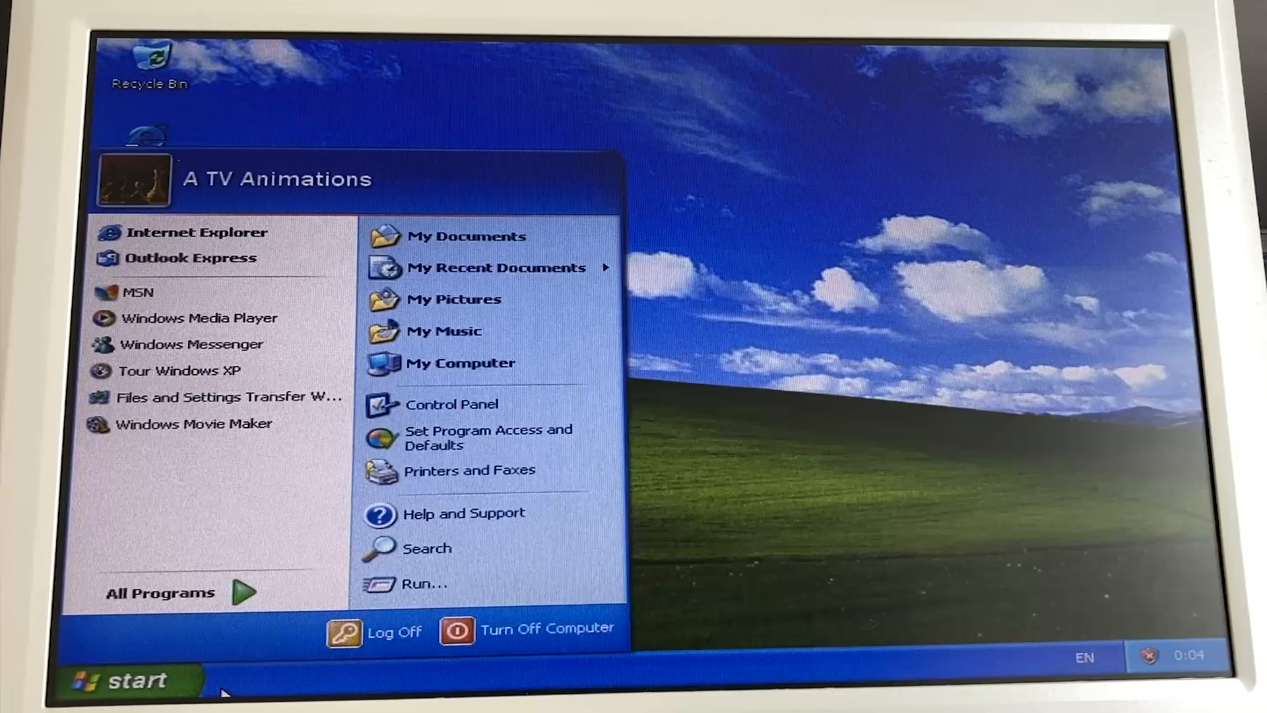
{"action": "mouse_move", "coordinate": [346, 682]}
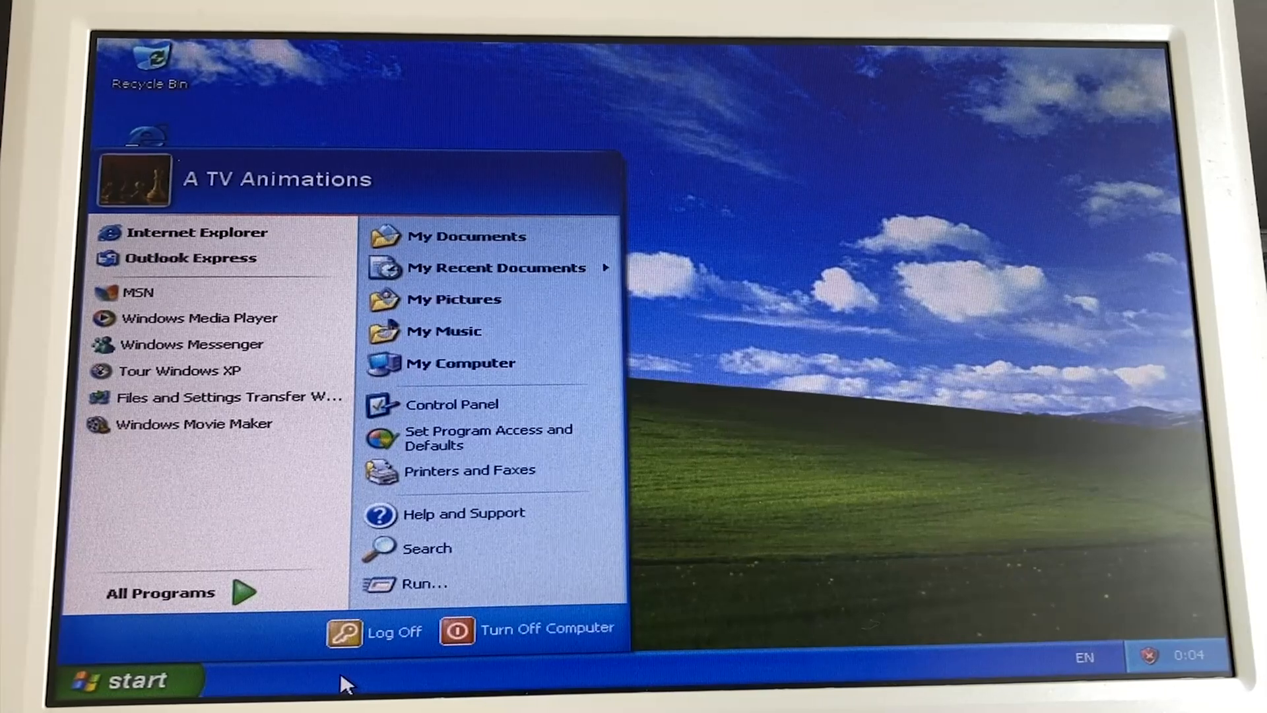
{"action": "mouse_move", "coordinate": [377, 683]}
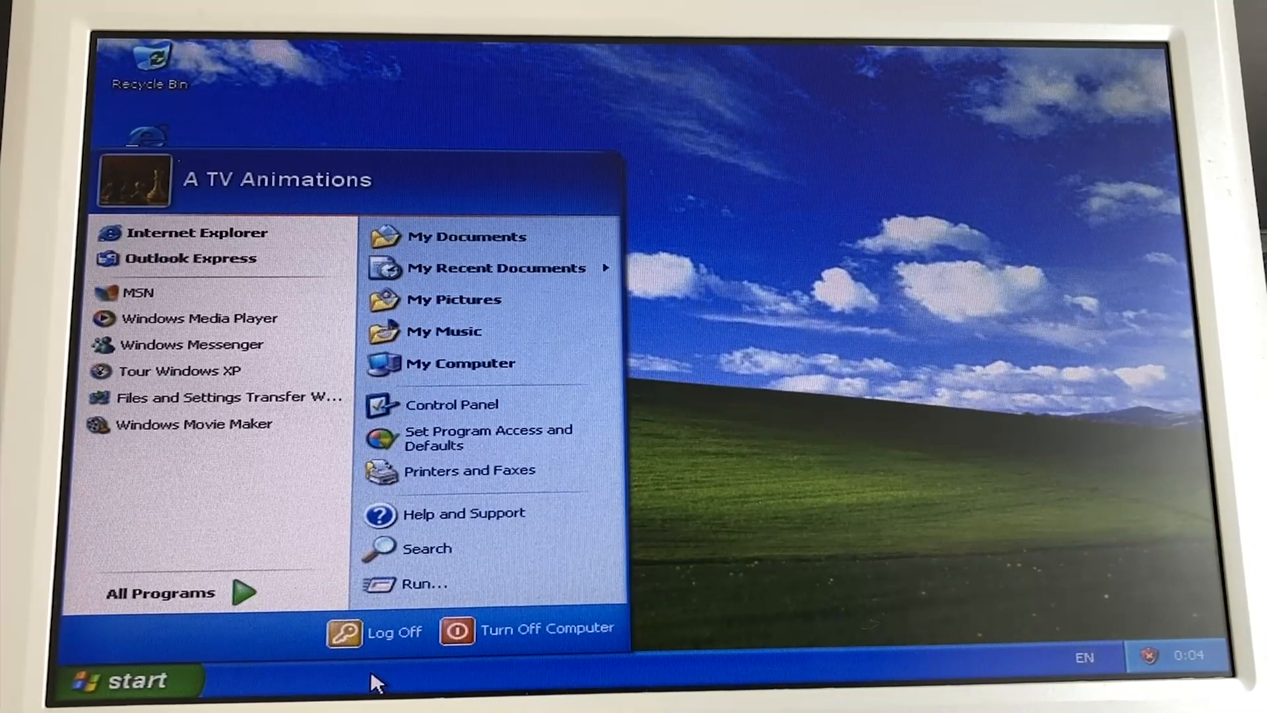
{"action": "mouse_move", "coordinate": [684, 675]}
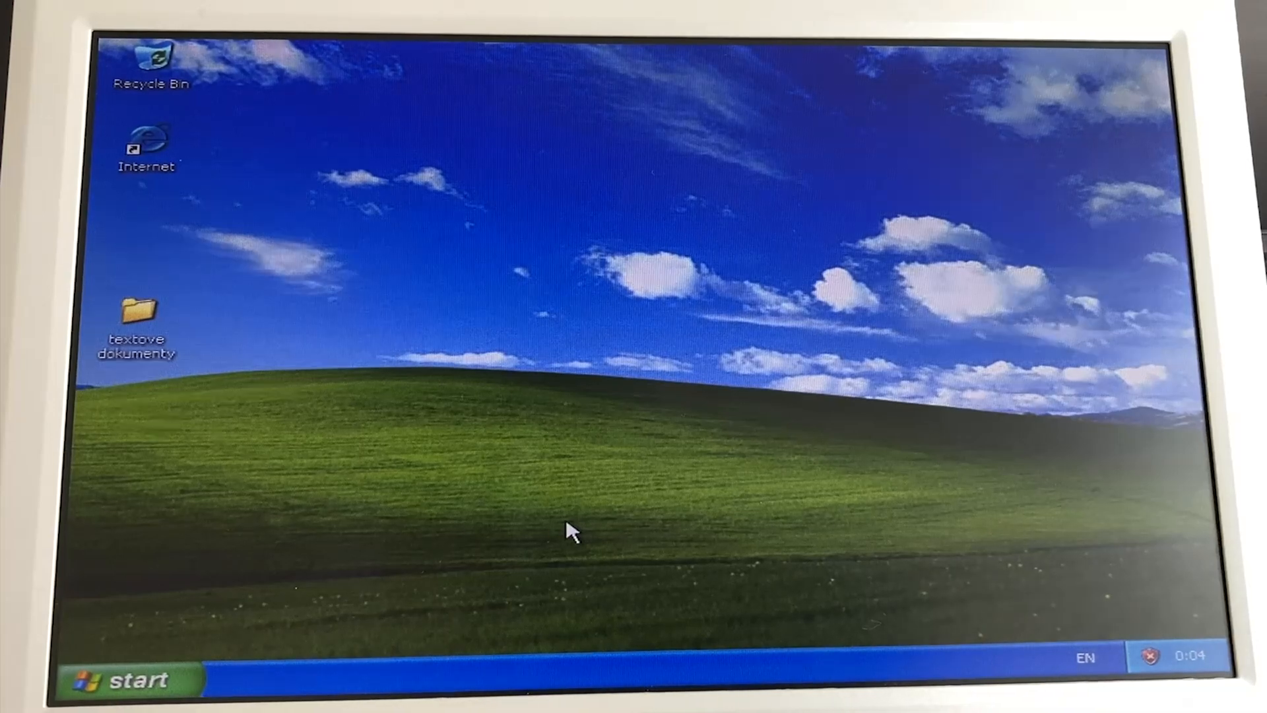
{"action": "mouse_move", "coordinate": [238, 646]}
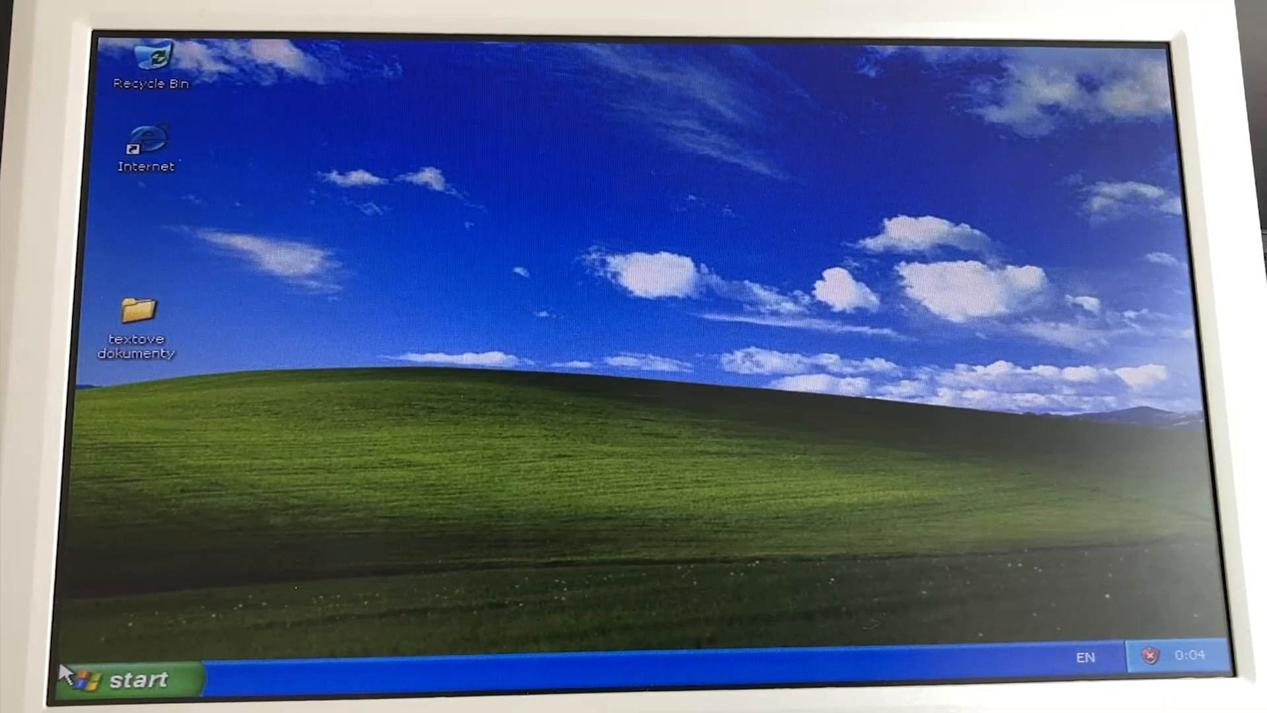
Reopen the Start menu, which now shows a new-programs-installed notice
{"action": "left_click", "coordinate": [116, 680]}
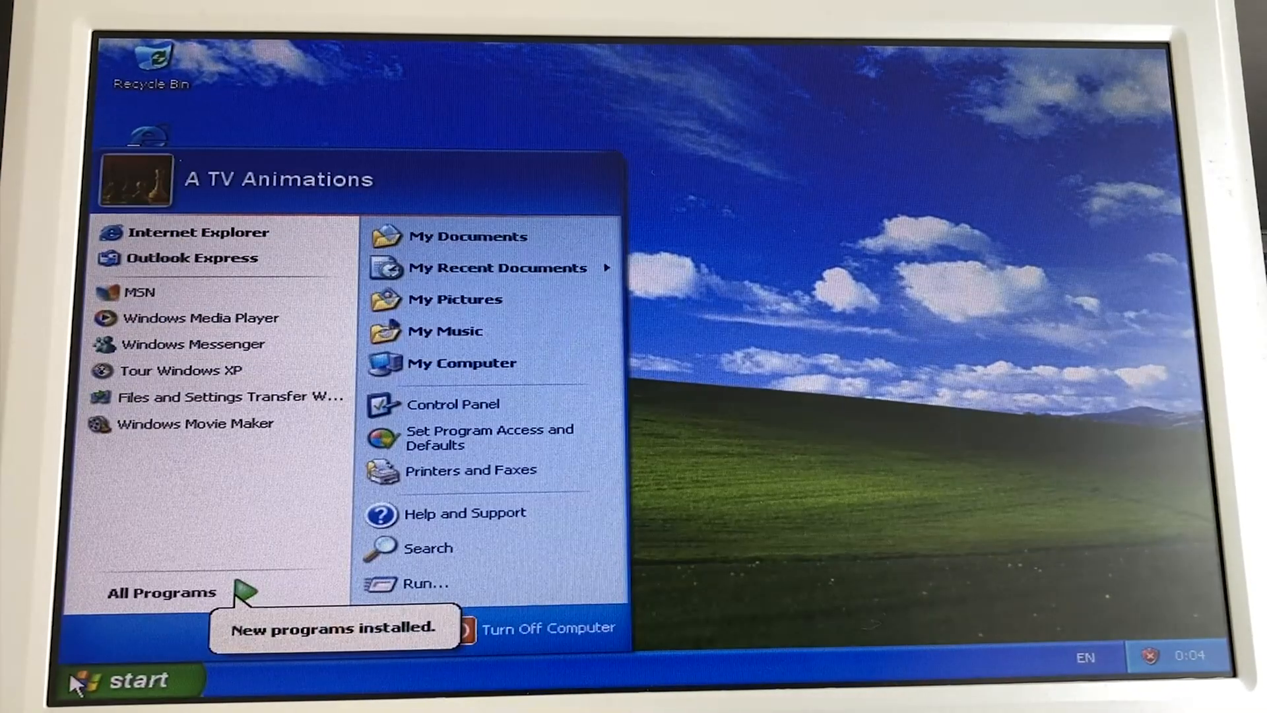